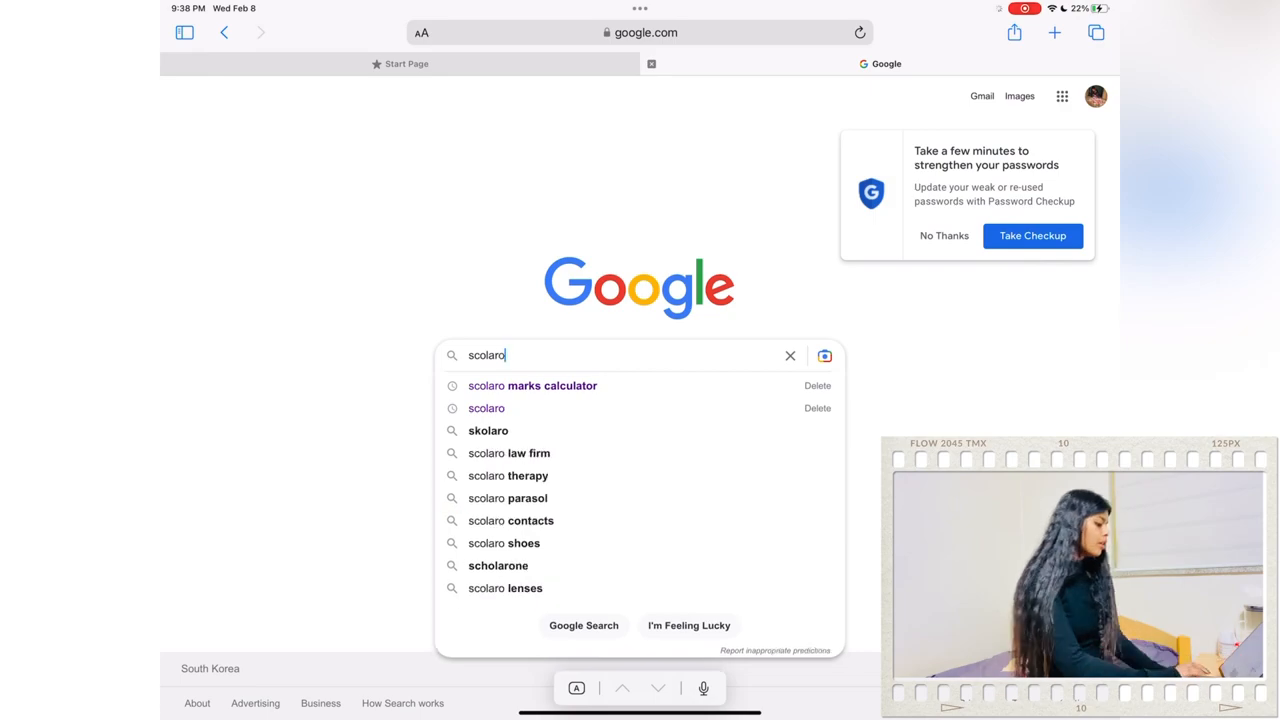
Step: Search 'scolaro marks calculator' and open the Scholaro GPA Calculator result
click(532, 384)
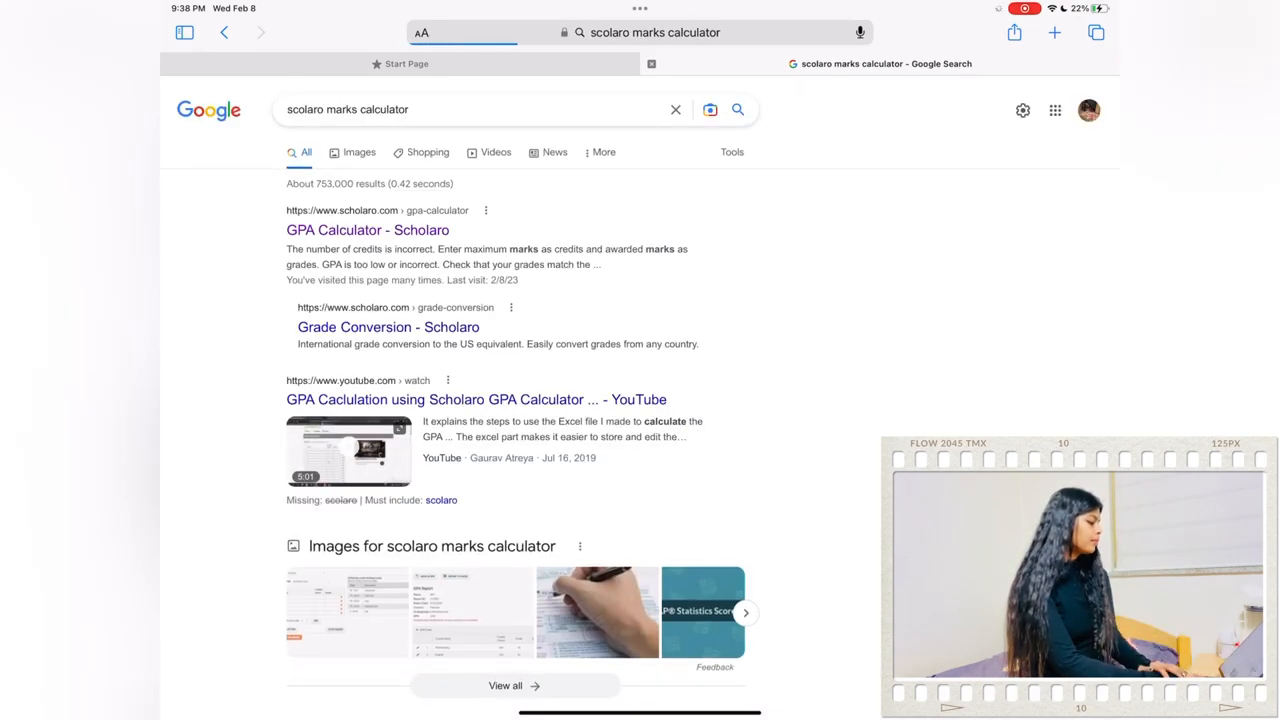
click(368, 230)
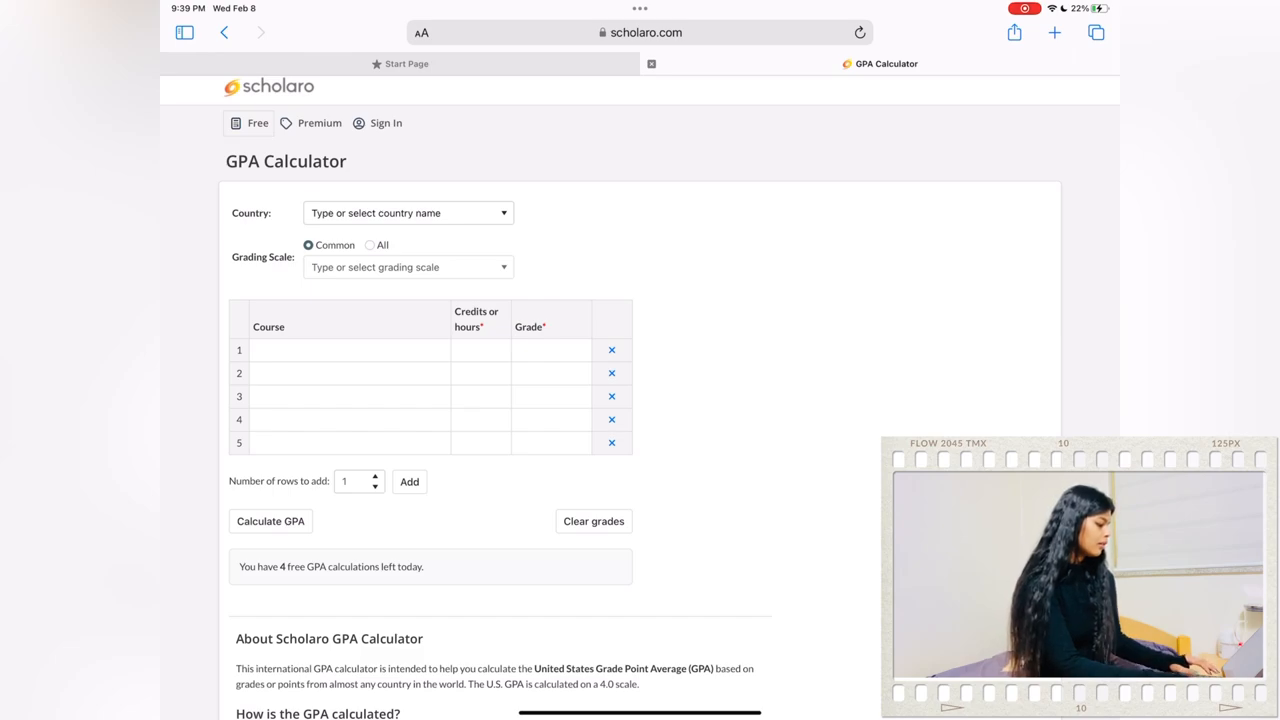
Step: Set the country to India and the grading scale to the UGC 10-point Grading Scale
text(Indi)
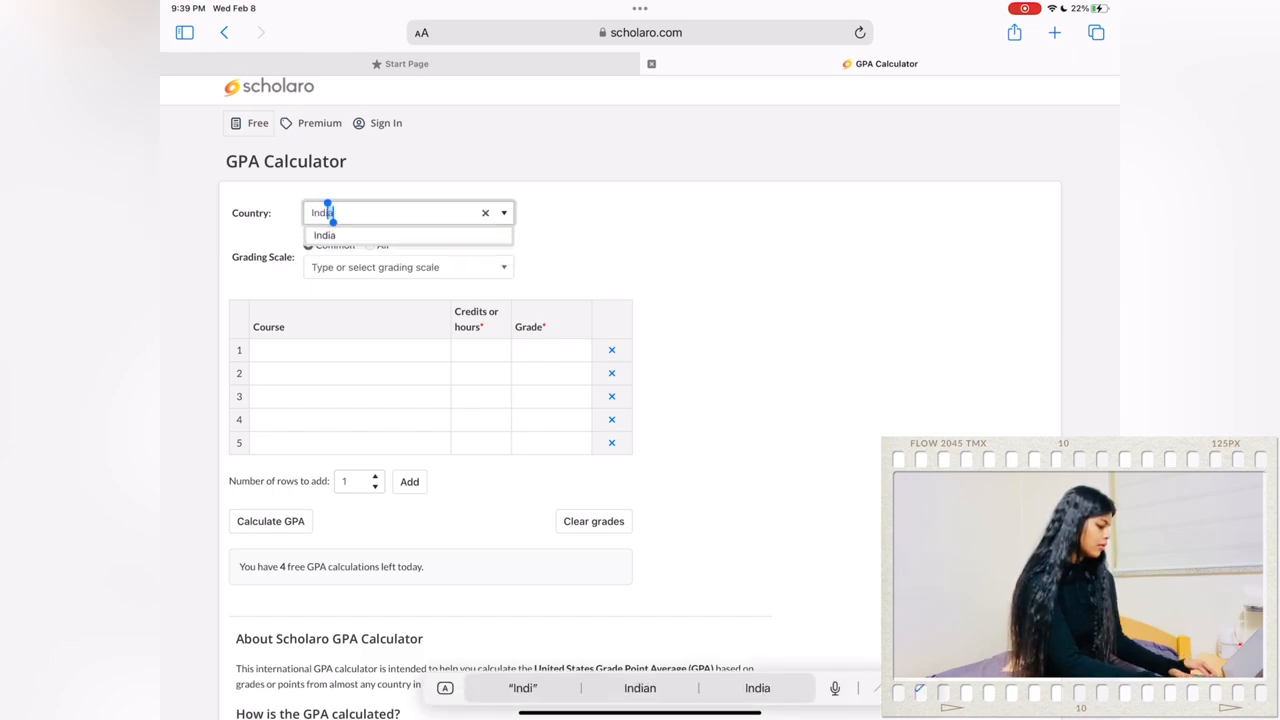
click(324, 236)
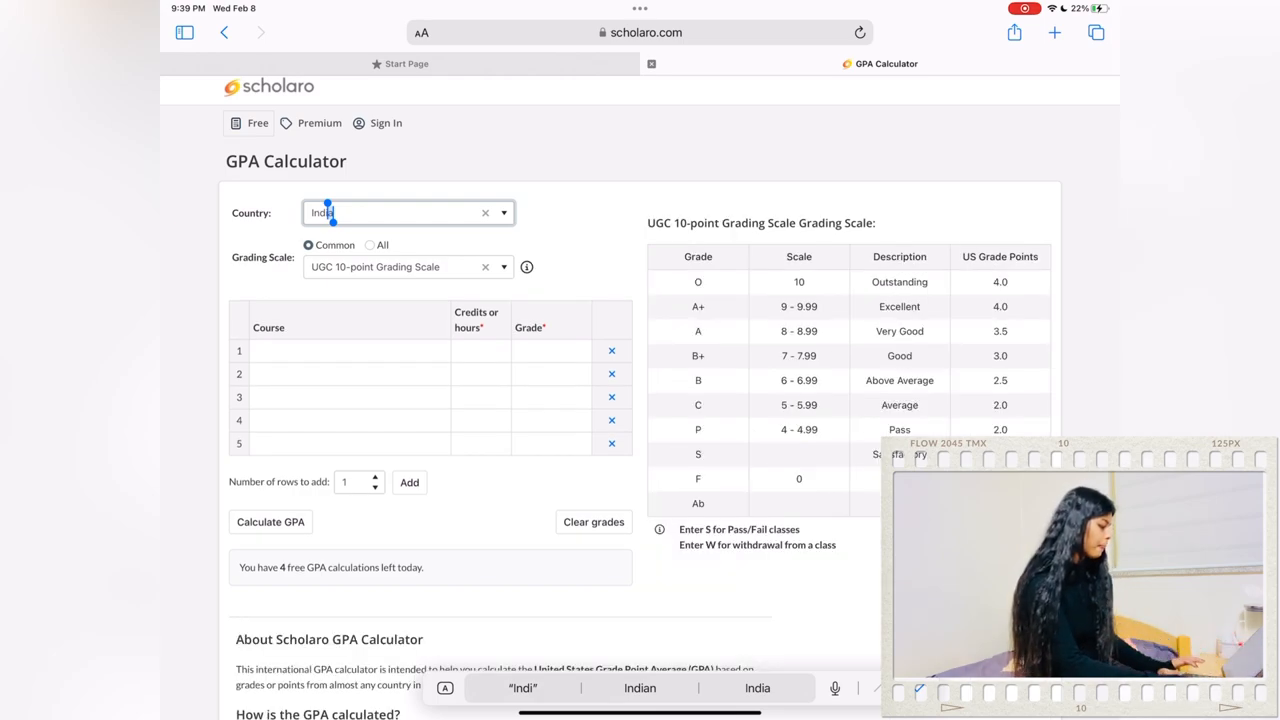
click(504, 268)
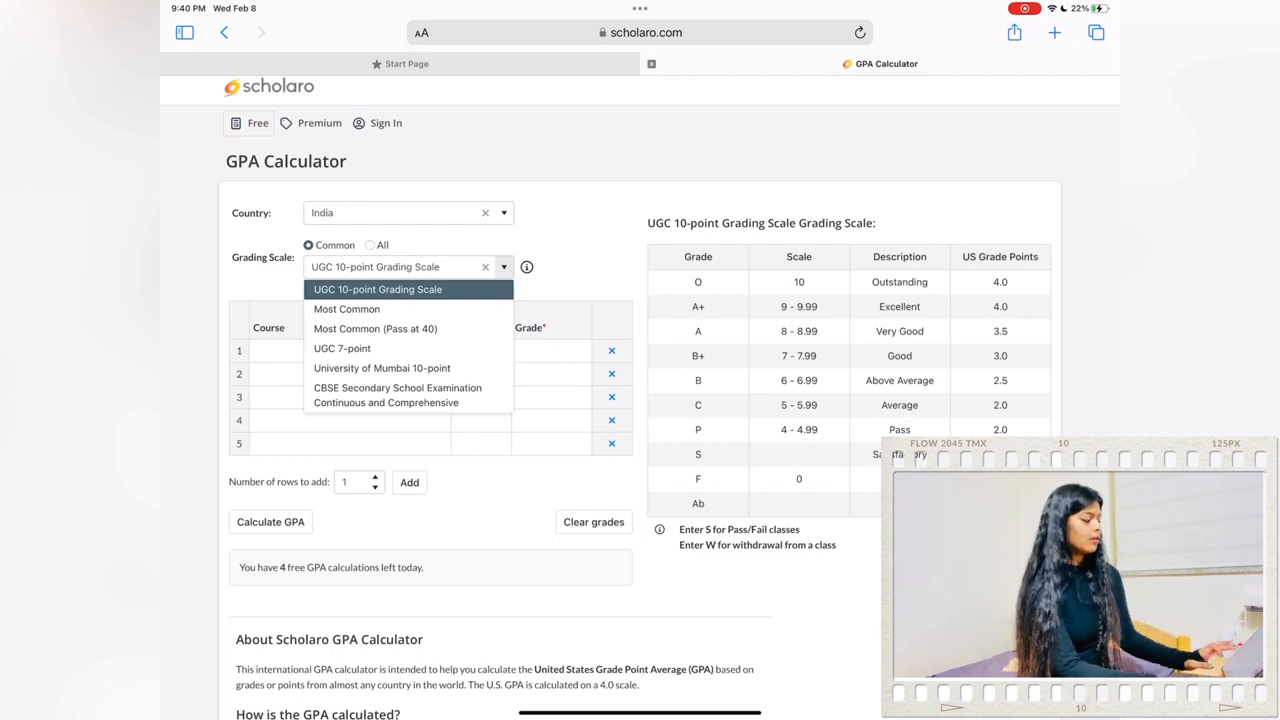
click(376, 288)
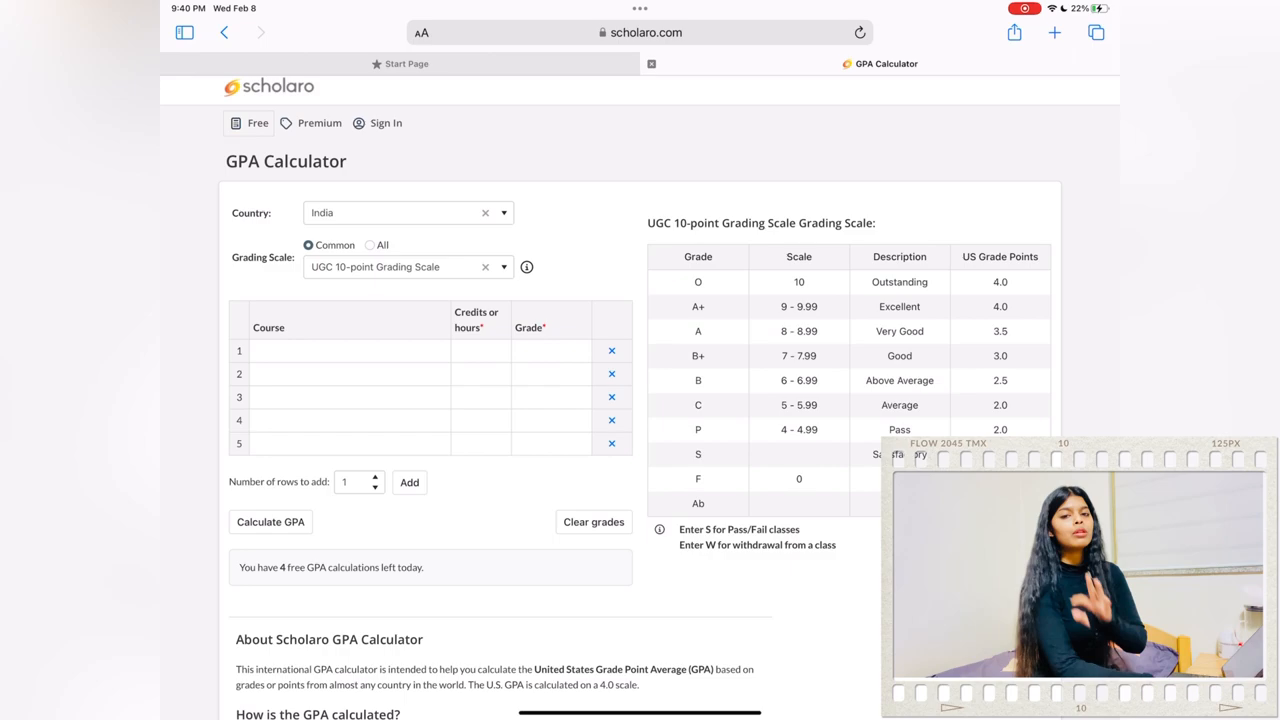
Step: Browse all Indian scales, view IIT Kharagpur's, then return to the common UGC 10-point scale
click(368, 244)
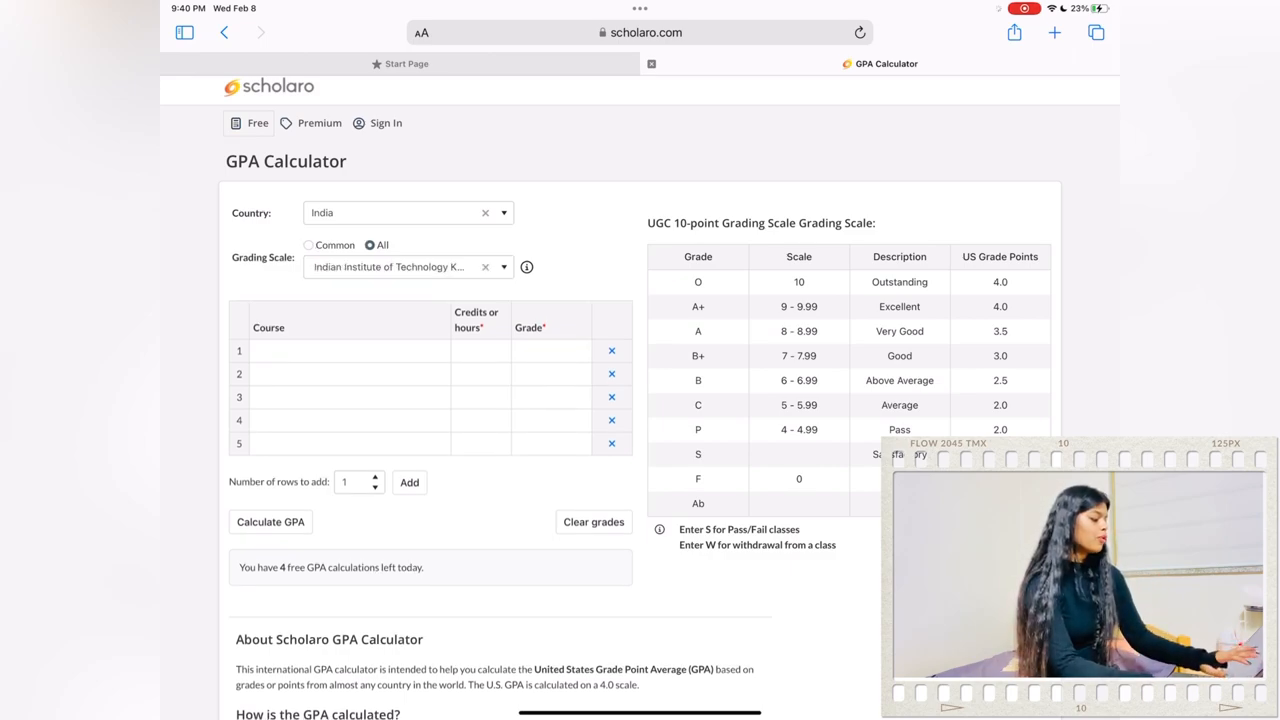
click(408, 266)
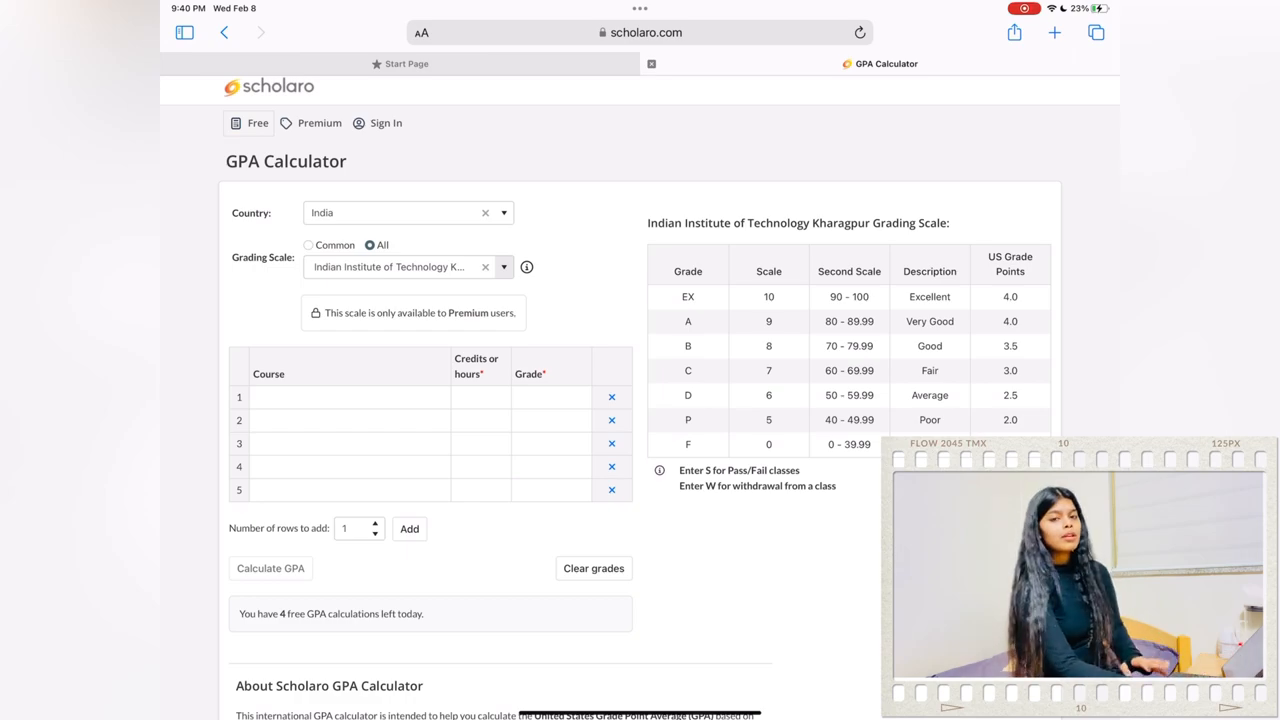
click(308, 244)
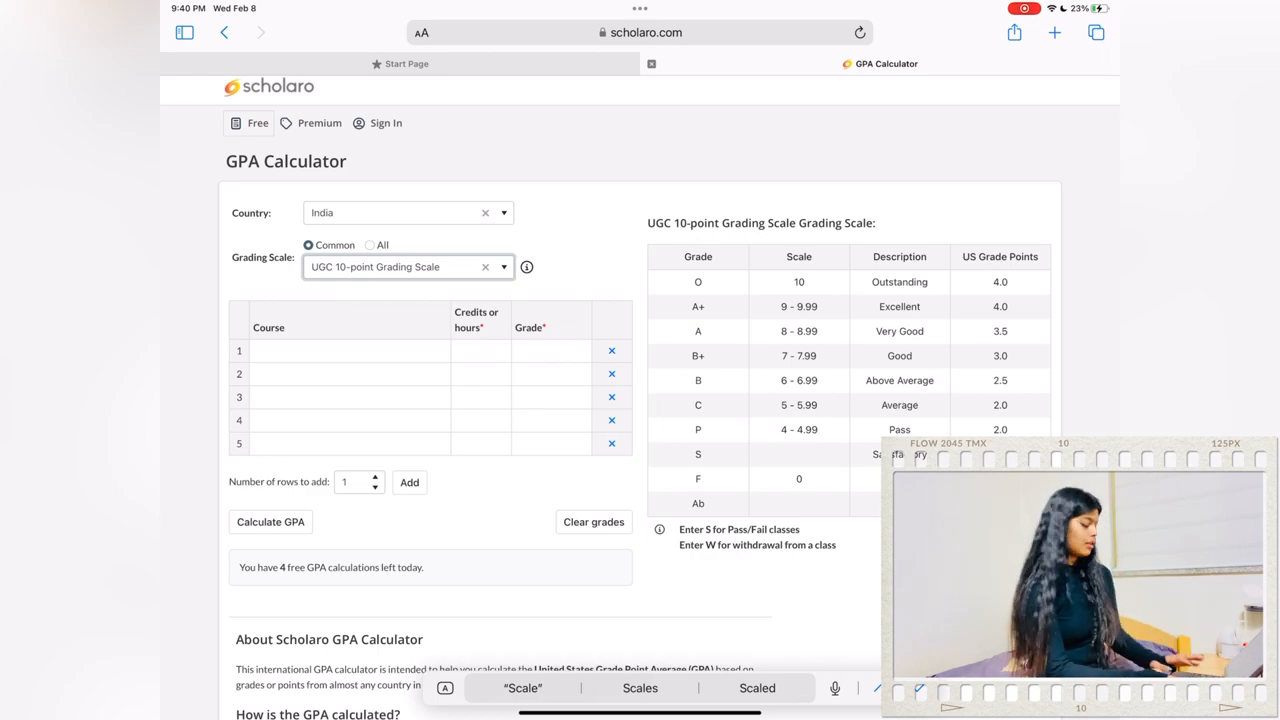
Step: Enter courses Sub1–Sub5 at 9 credits with grades A+, A, B, B+, A+ and remove the empty sixth row
click(348, 350)
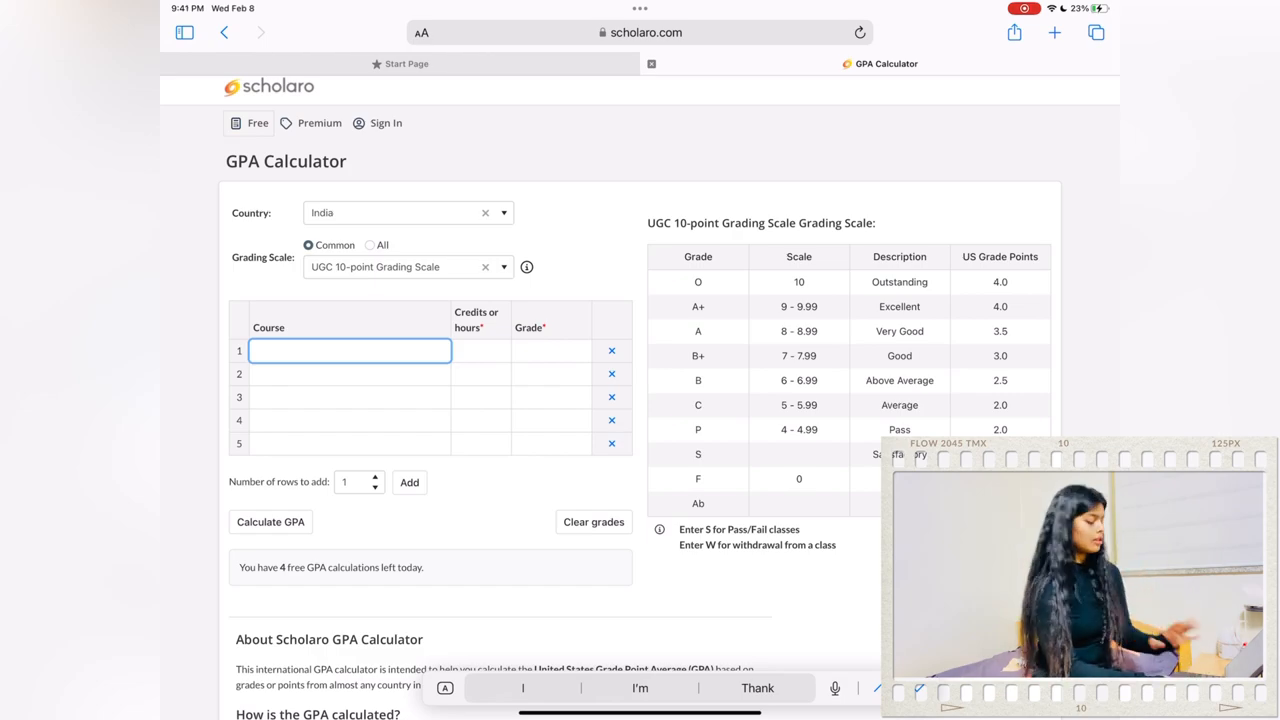
text(Sub1)
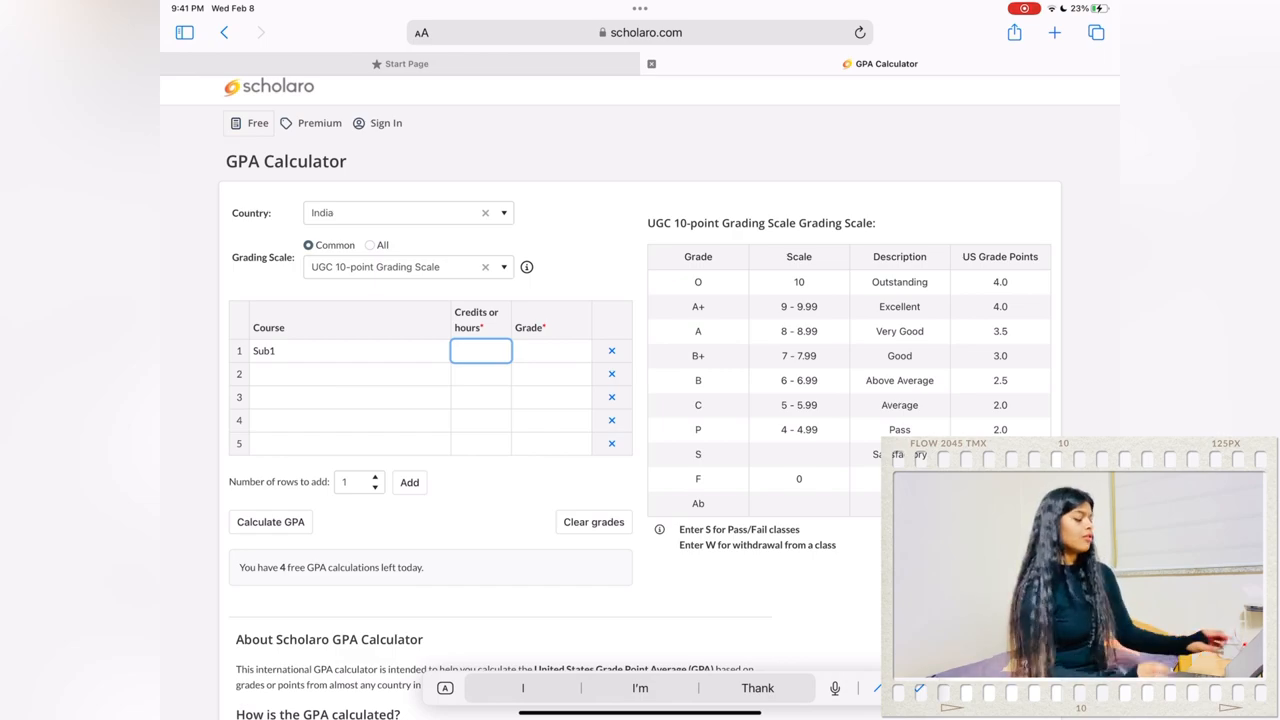
text(9)
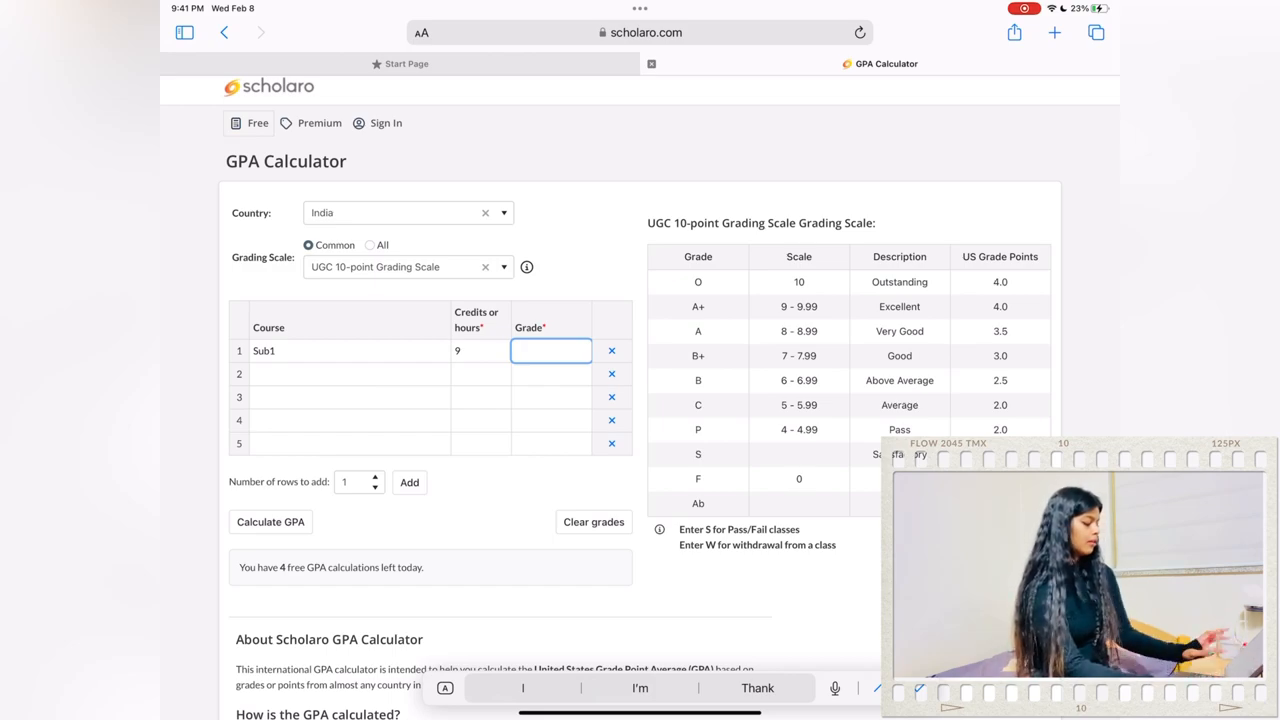
text(A+)
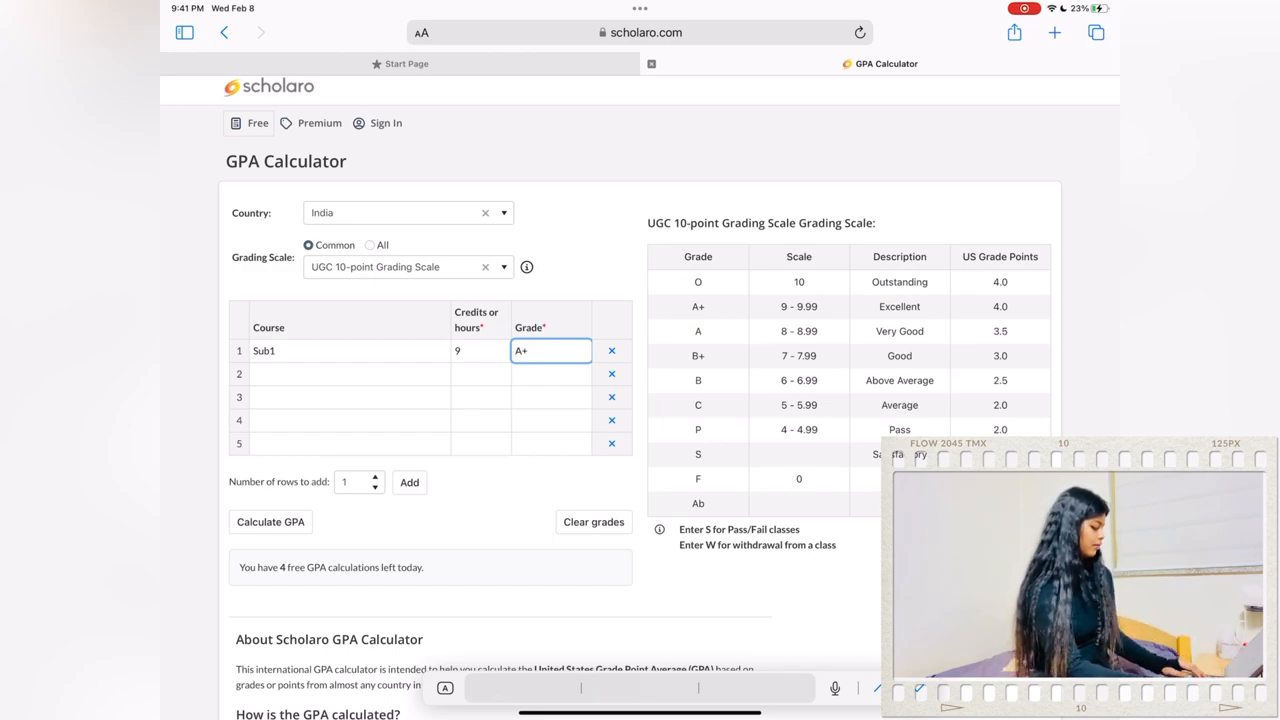
click(348, 374)
text(Sub2)
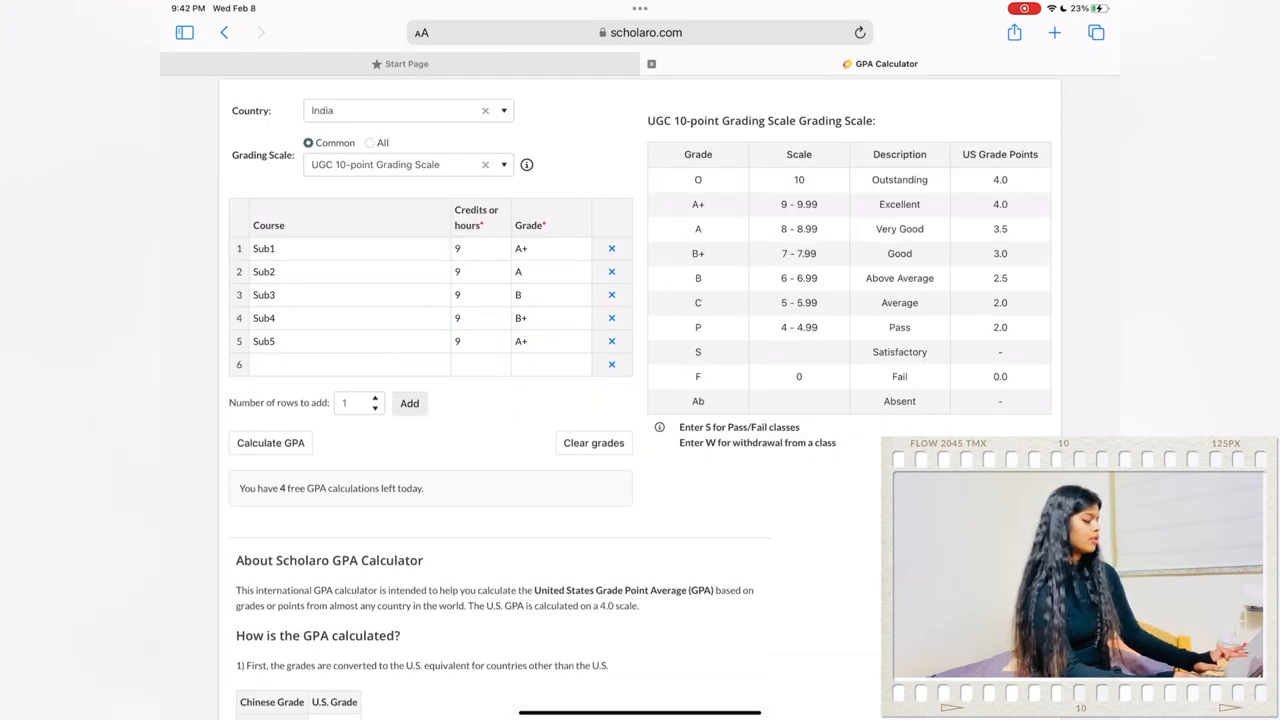
click(612, 364)
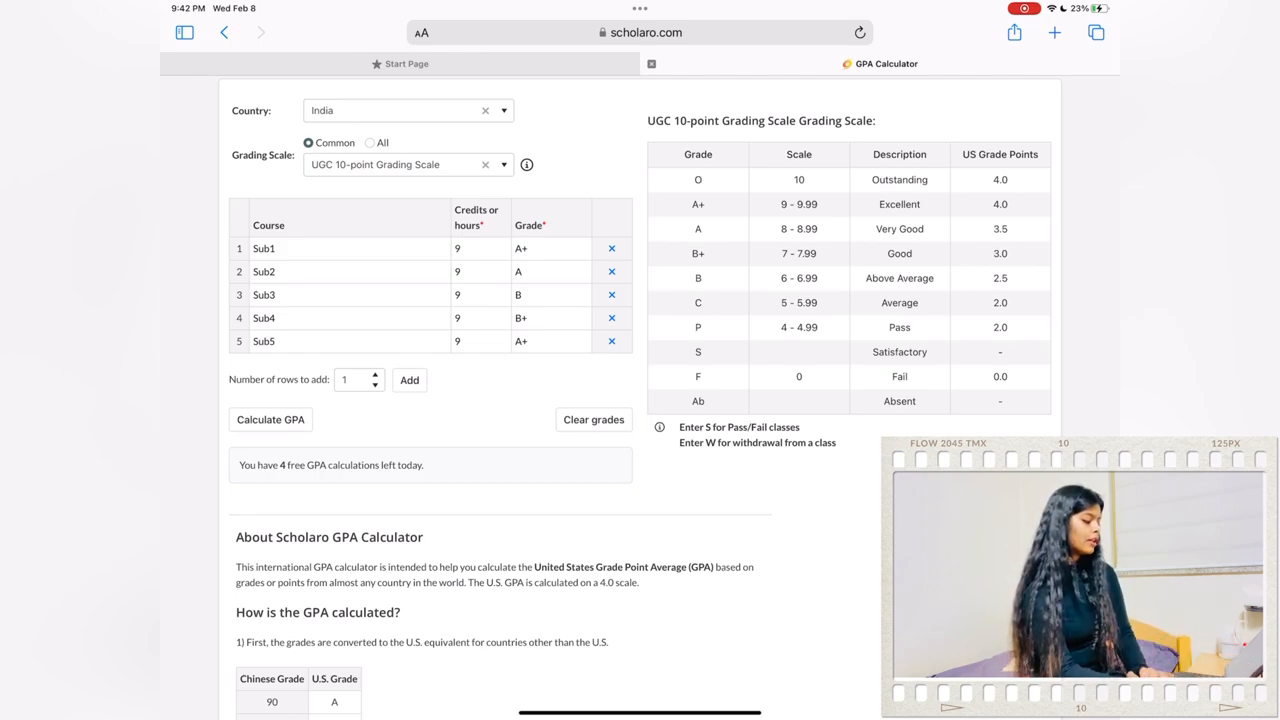
Step: Calculate the GPA and view the results table with cumulative GPA 3.400
click(270, 420)
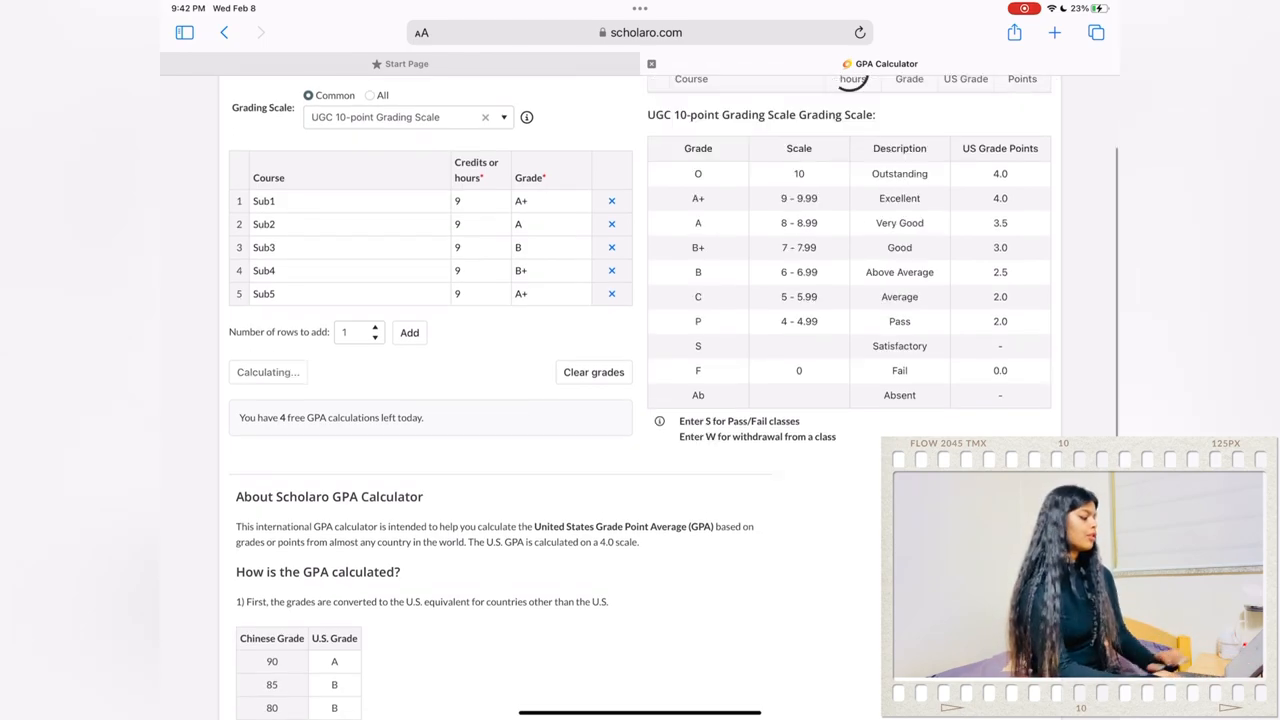
click(268, 372)
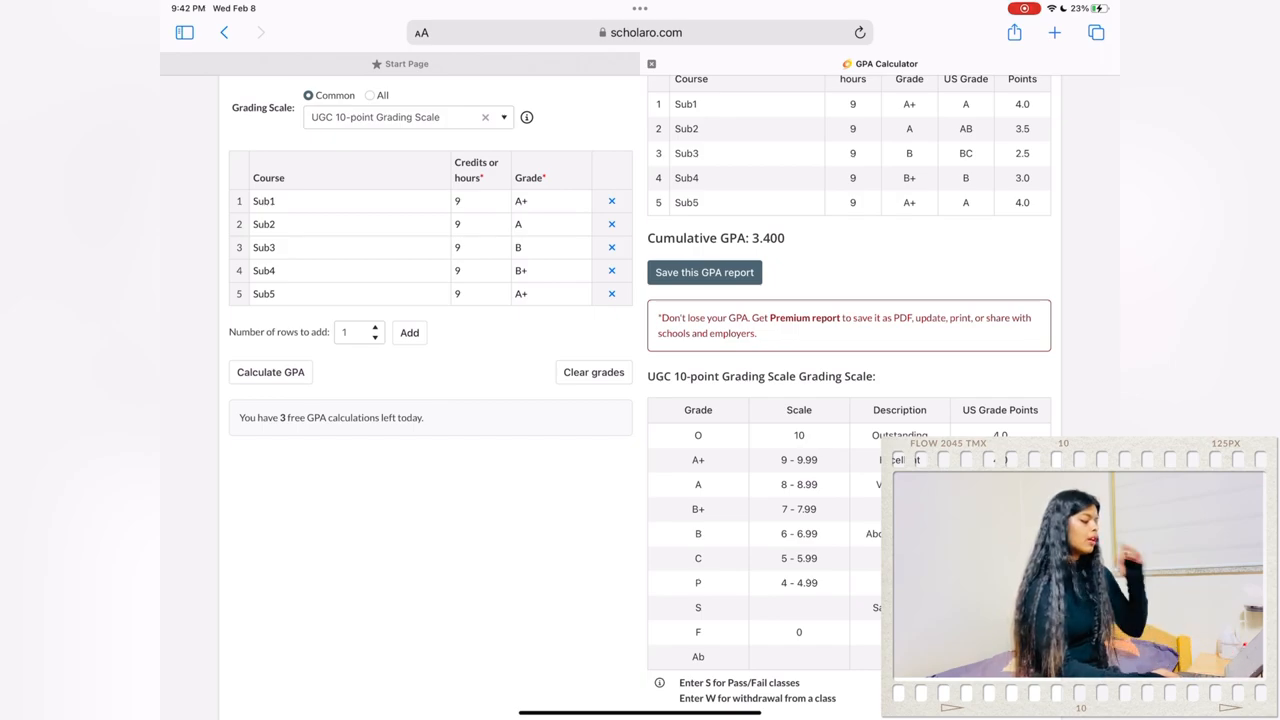
scroll(down, 3)
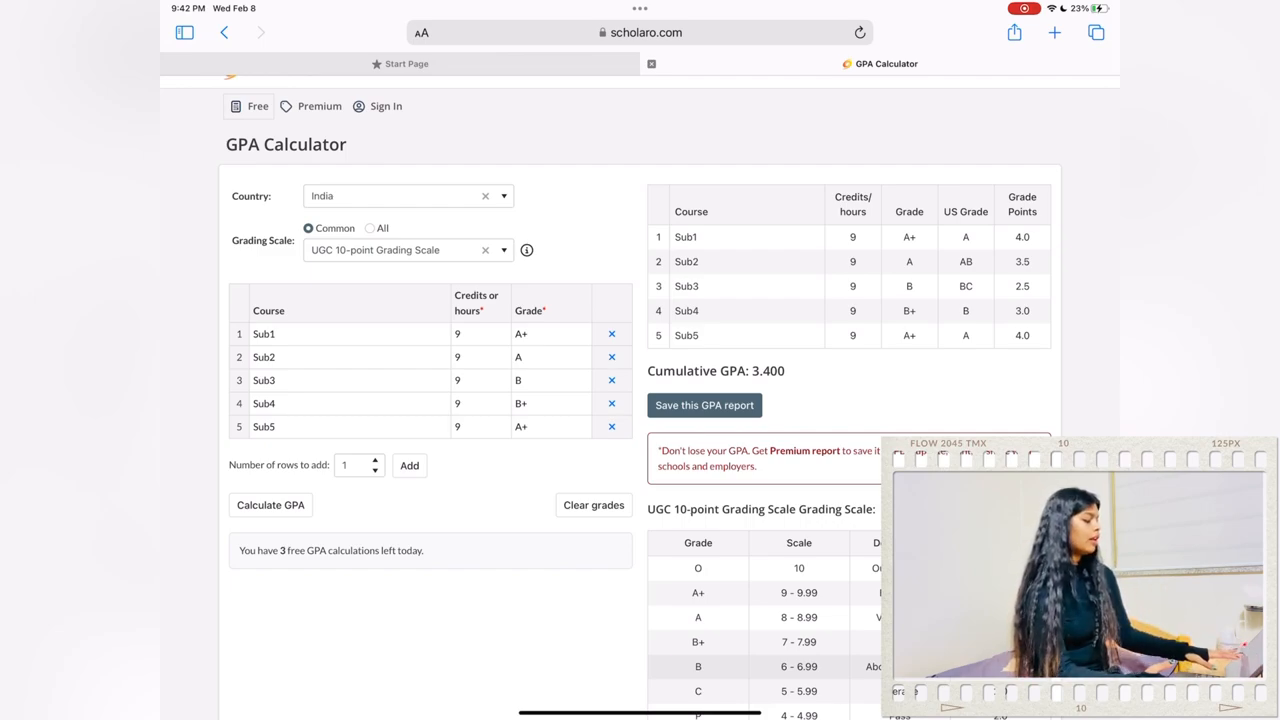
scroll(down, 3)
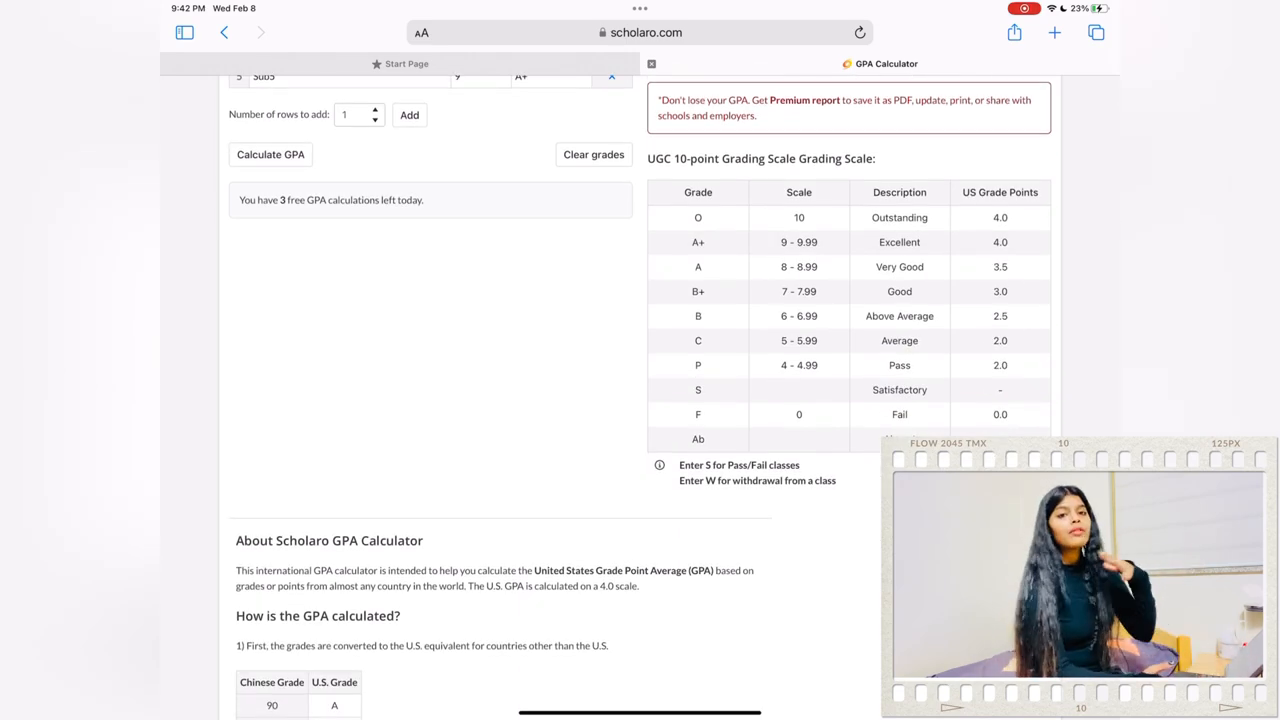
scroll(down, 3)
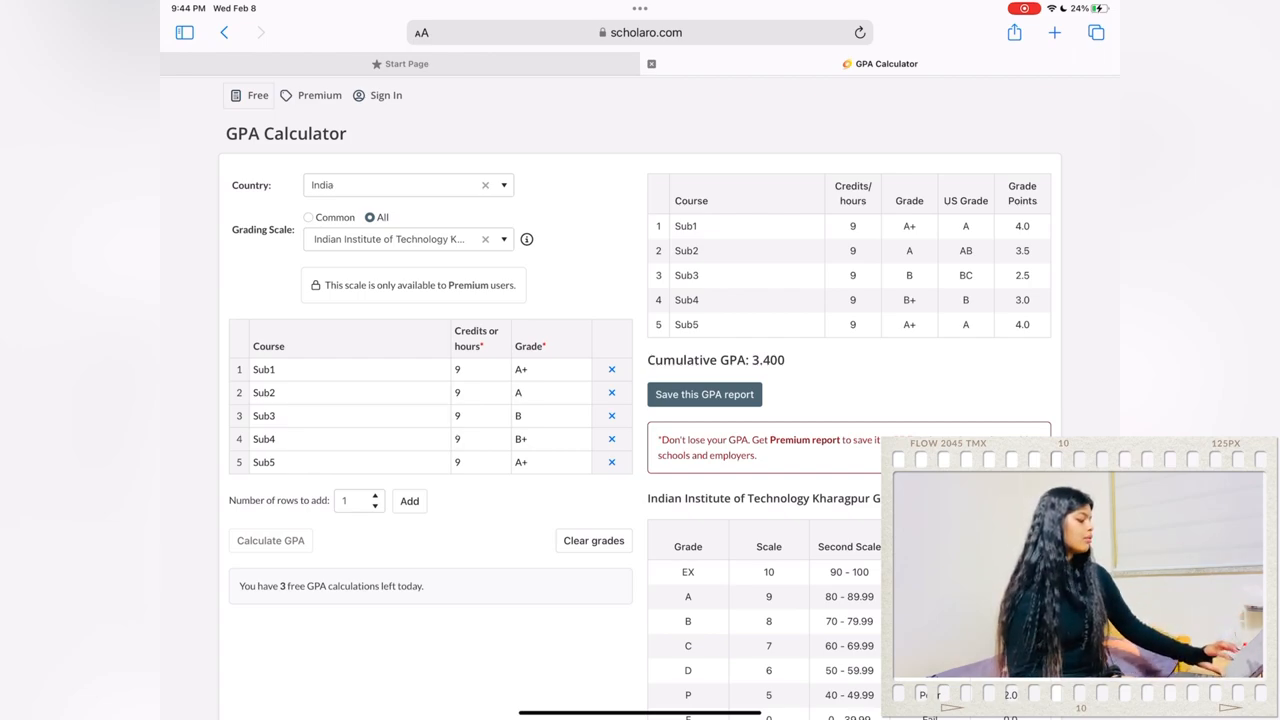
Step: Scroll to the Indian Institute of Technology Kharagpur grading table below the 3.400 result
scroll(down, 3)
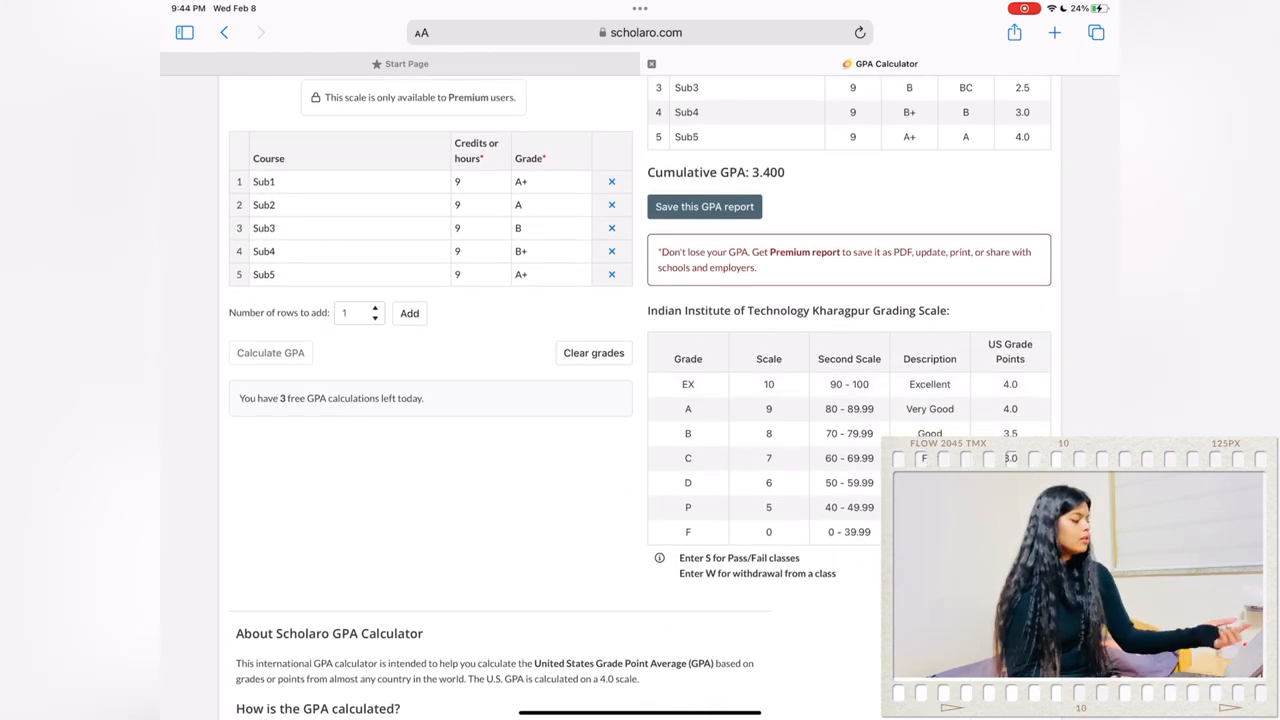